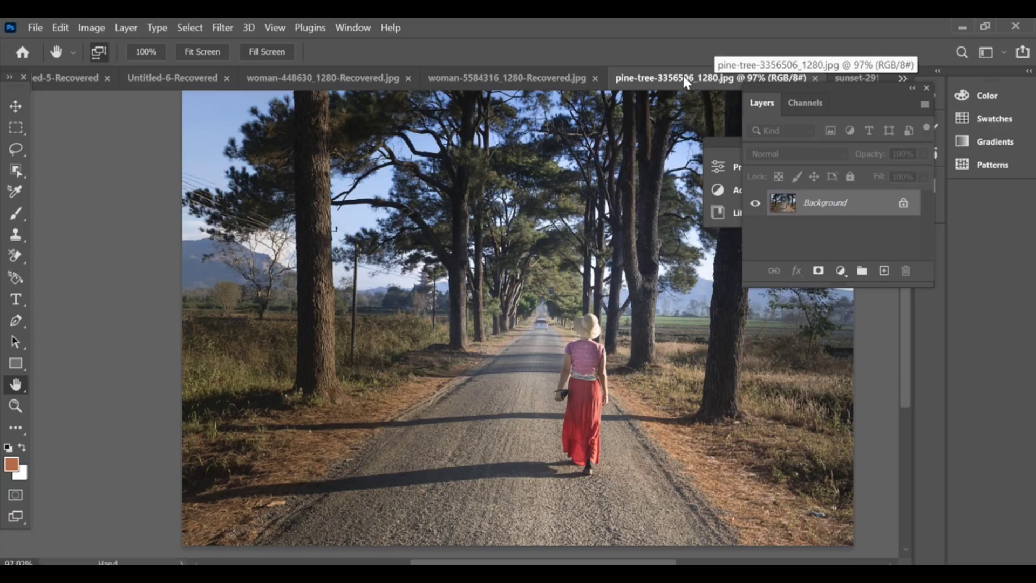
With the sunset image floating, make the pine-tree road photo active and start Match Color.
left_click(514, 78)
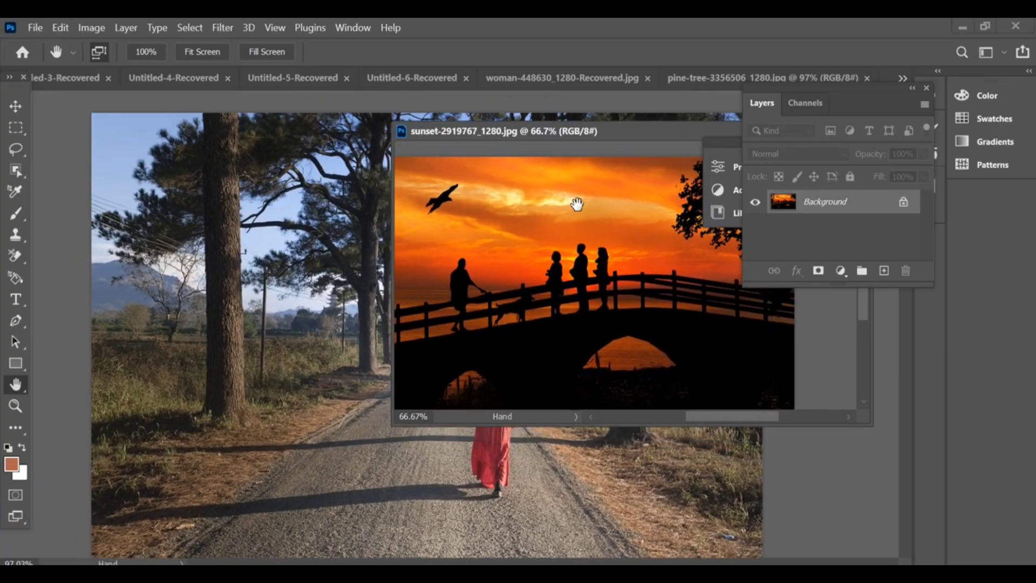
left_click(92, 28)
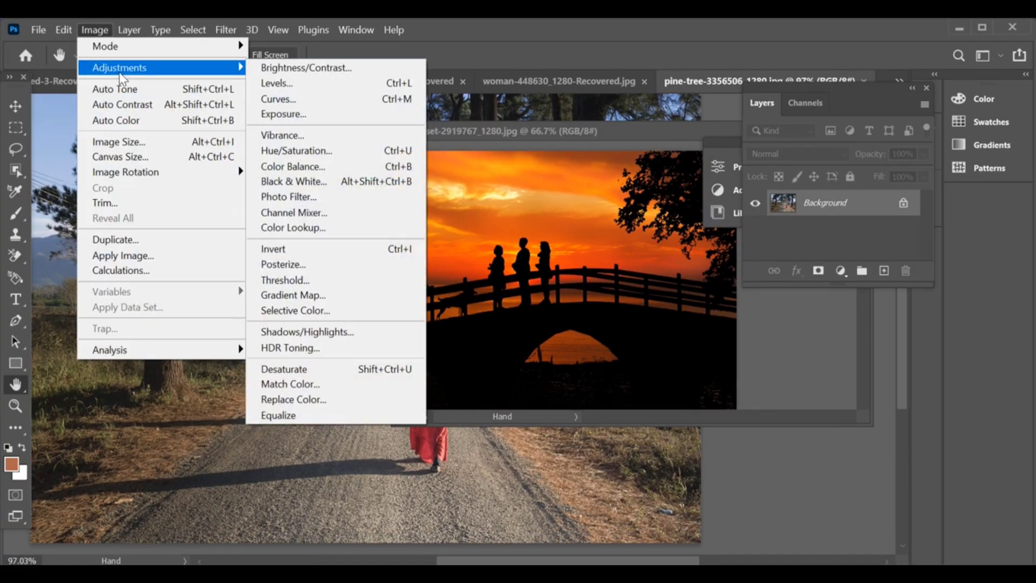
mouse_move(290, 384)
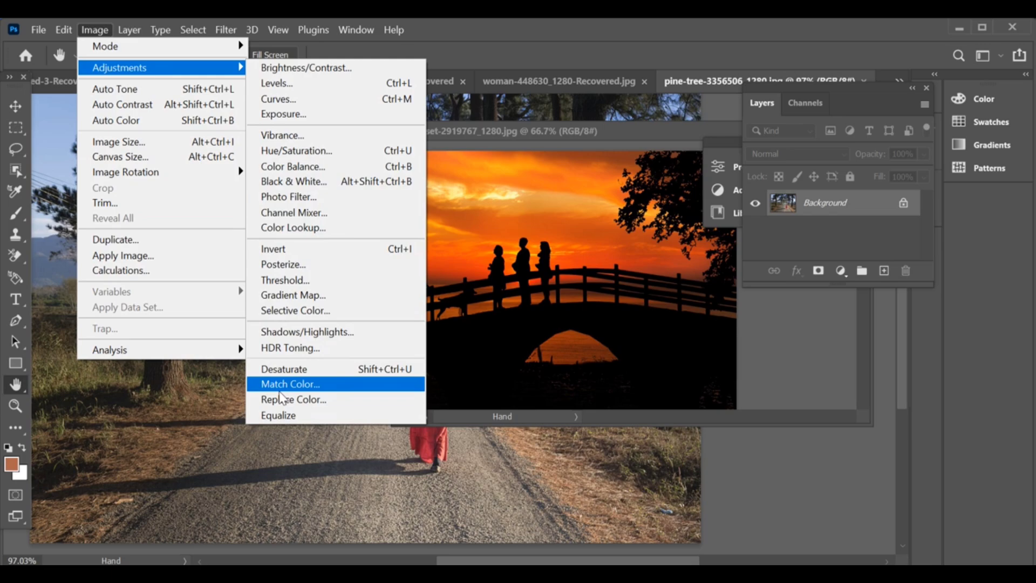
left_click(290, 385)
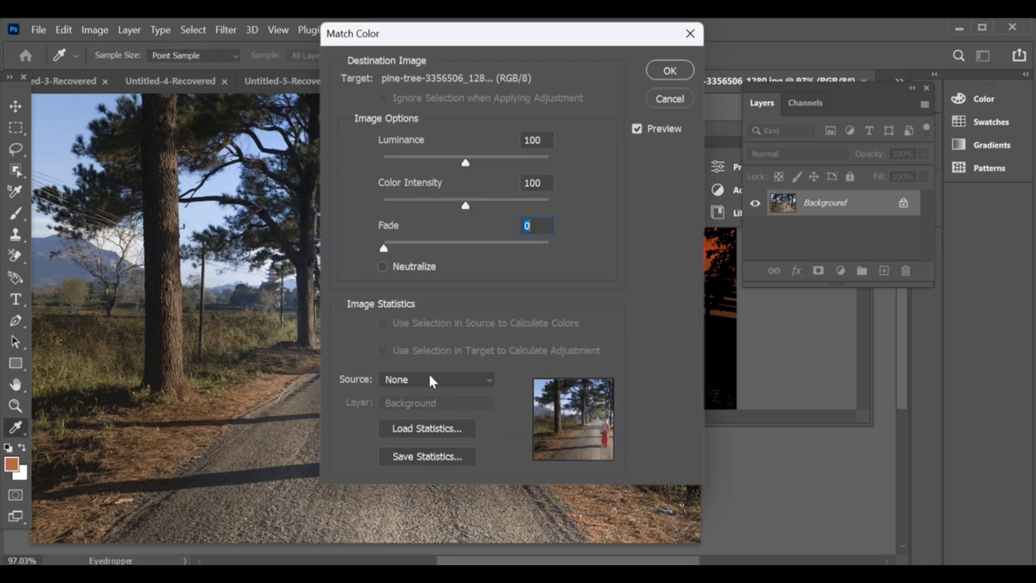
Use sunset-2919767_1280.jpg as the Match Color source and apply its warm orange tones.
left_click(436, 380)
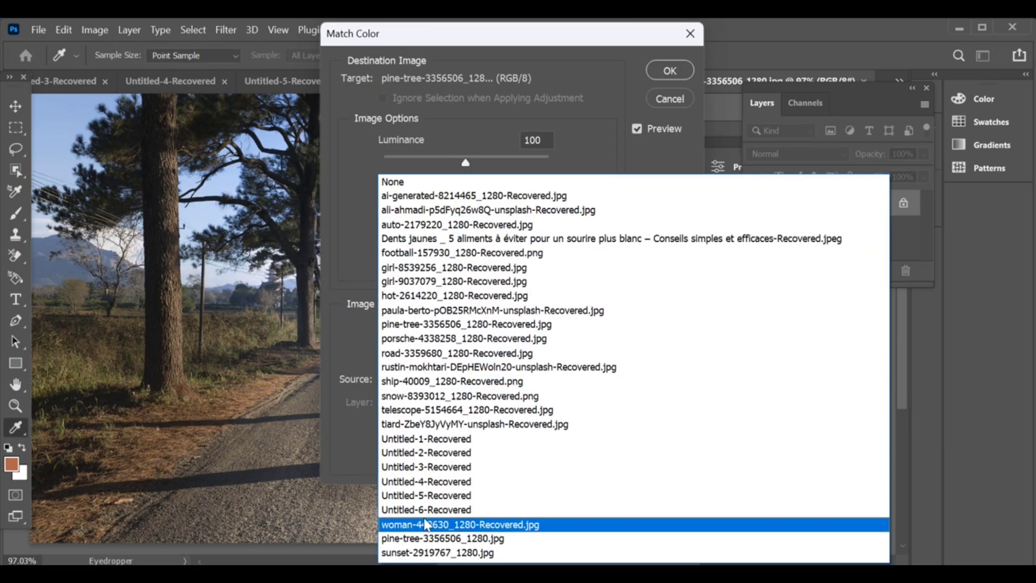
left_click(438, 552)
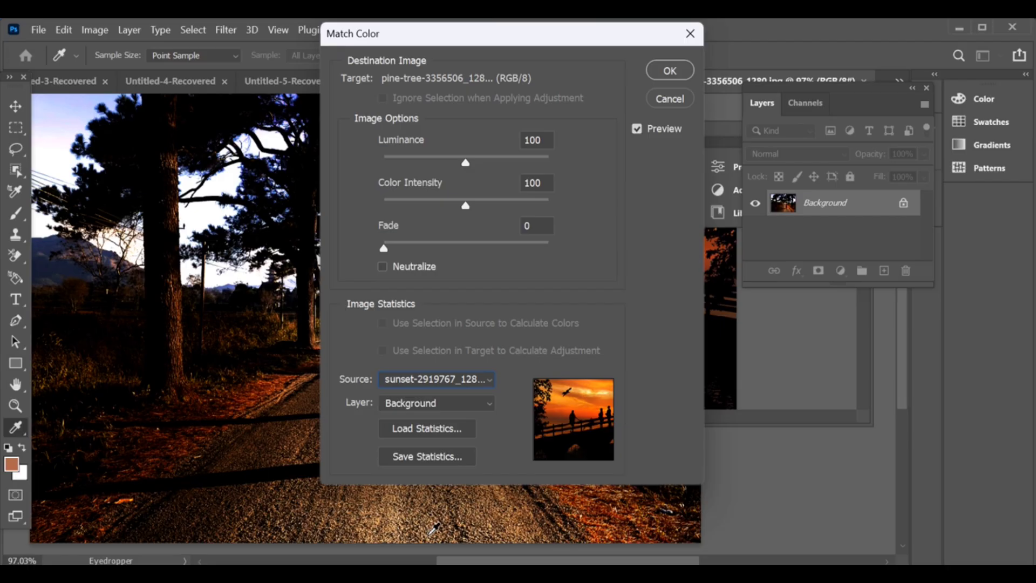
mouse_move(658, 69)
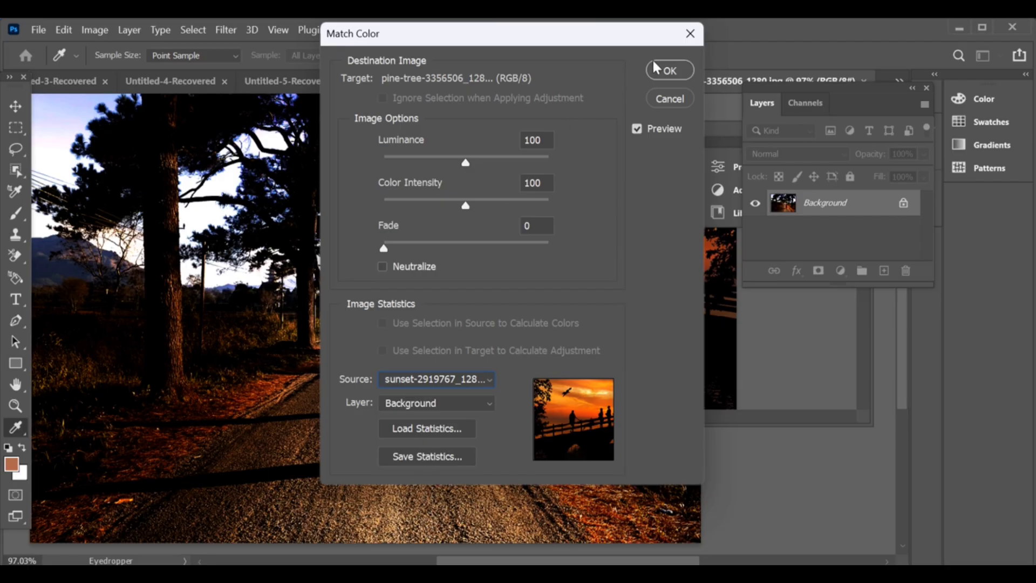
left_click(669, 69)
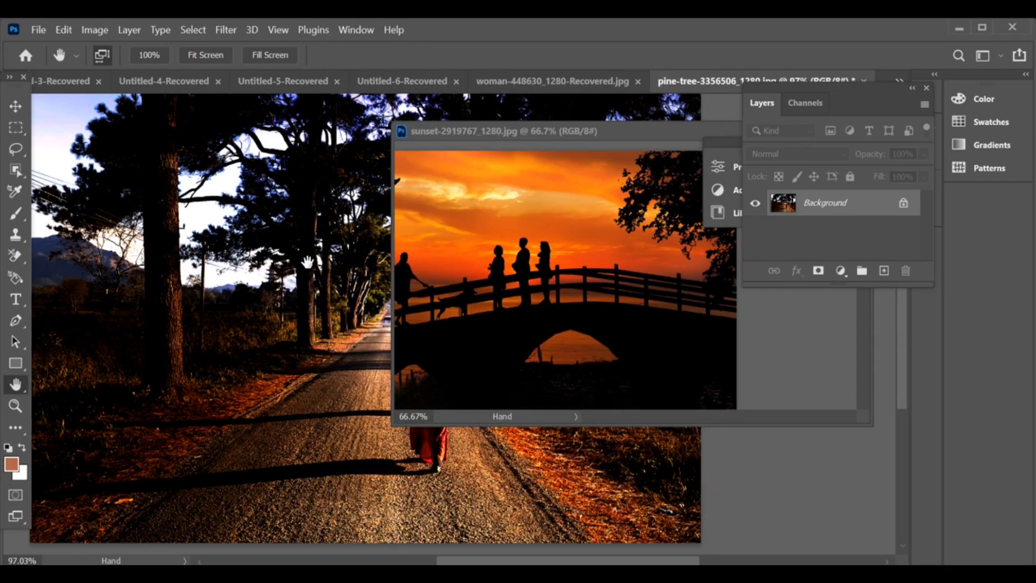